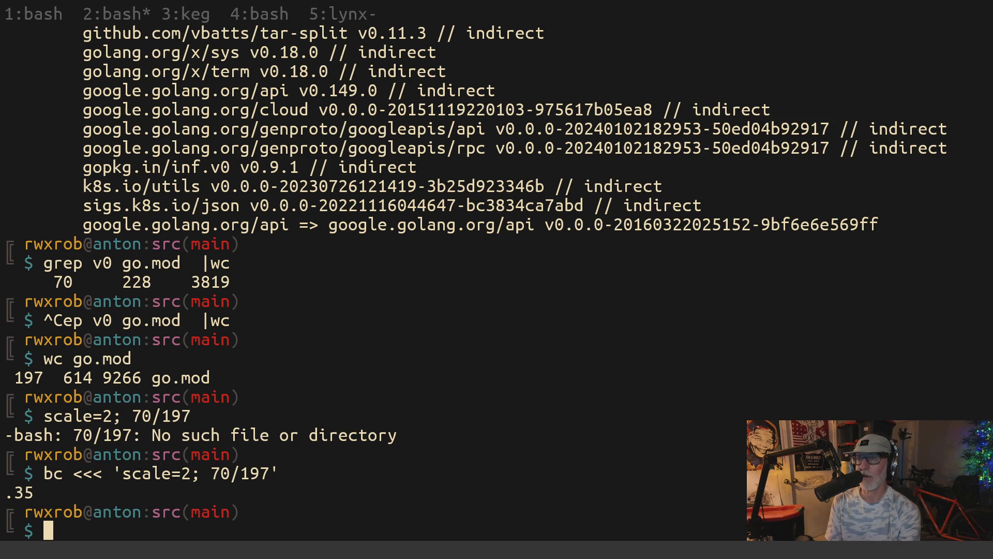
# Open harbor's go.mod in vim, then switch lynx to the SemVer 2.0.0 specification page.
pyautogui.write('vi d')
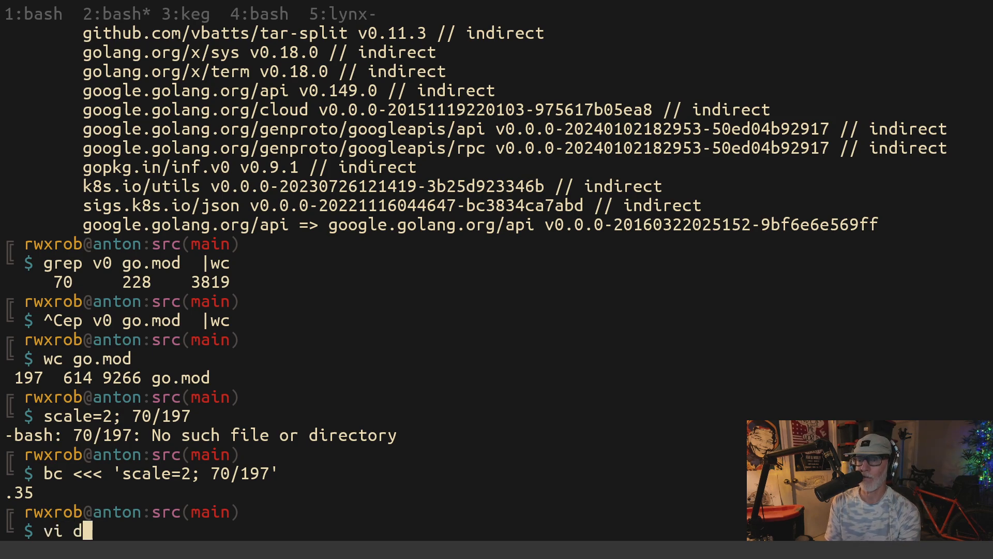
pyautogui.press('Return')
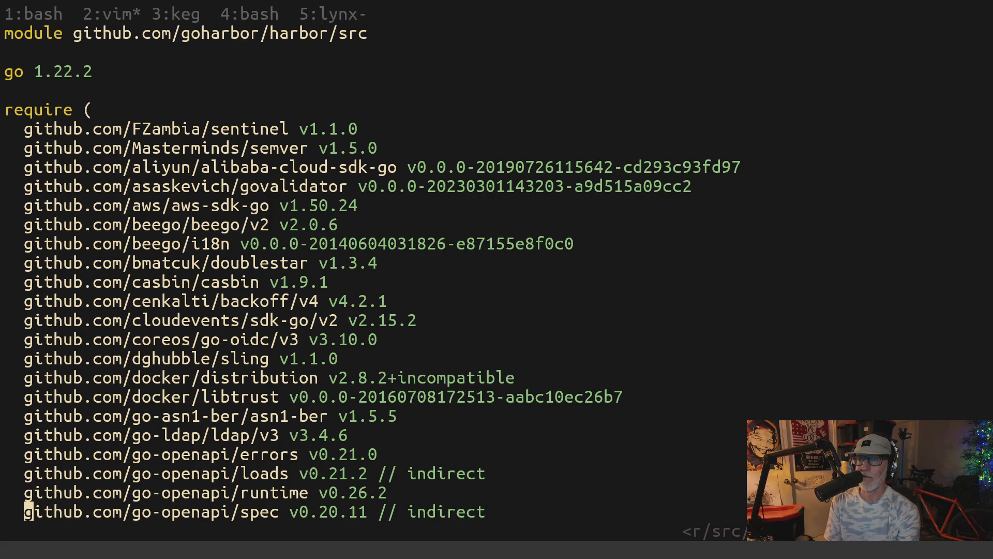
pyautogui.scroll(-3)
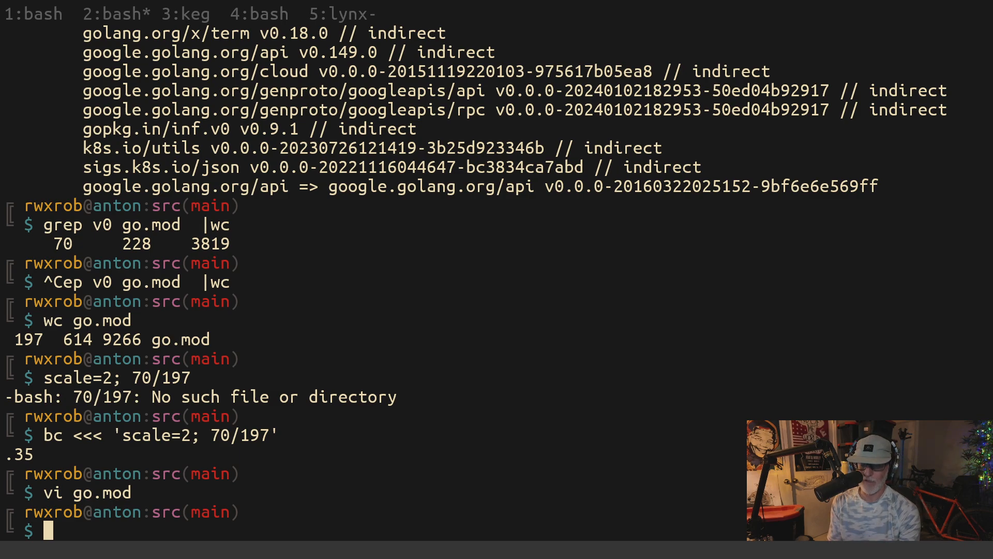
pyautogui.click(342, 14)
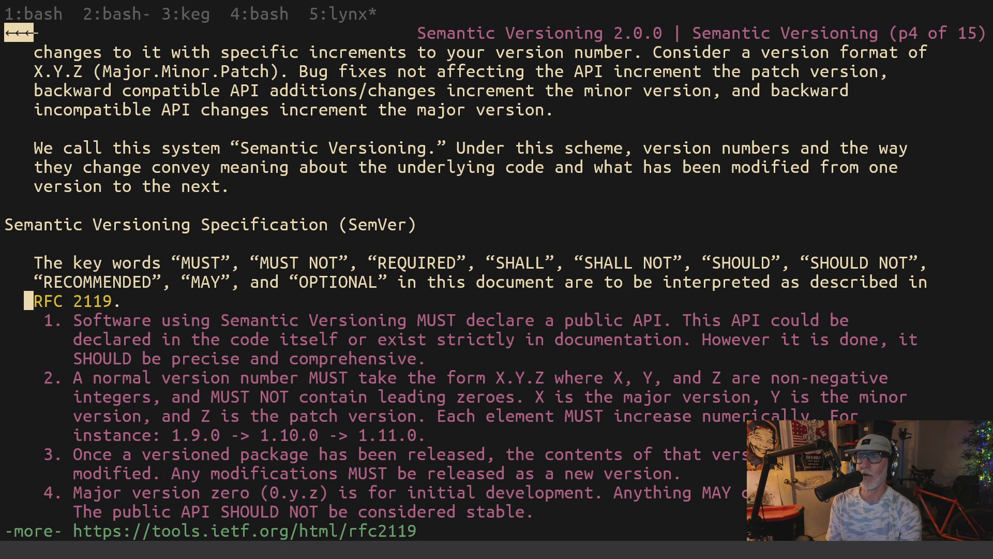
pyautogui.click(113, 14)
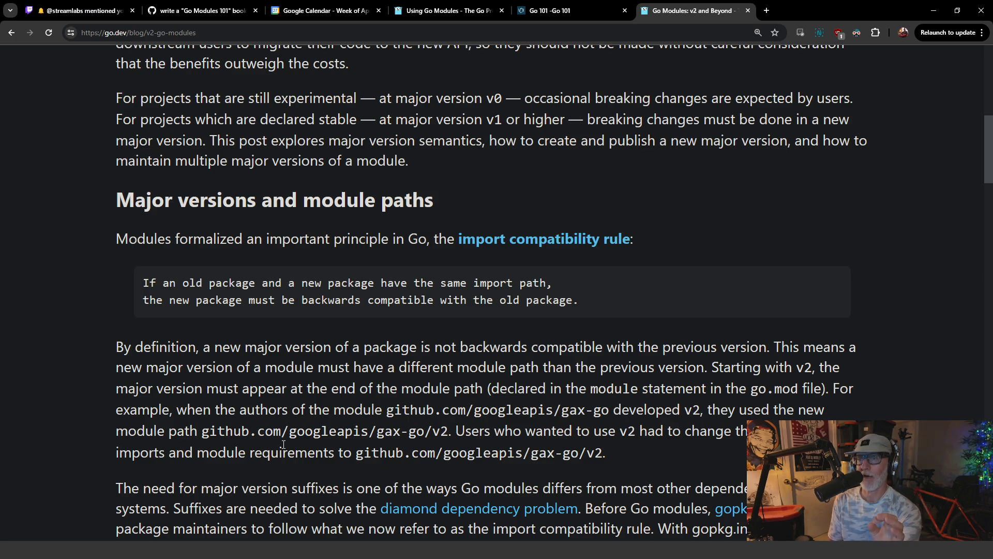
pyautogui.click(76, 11)
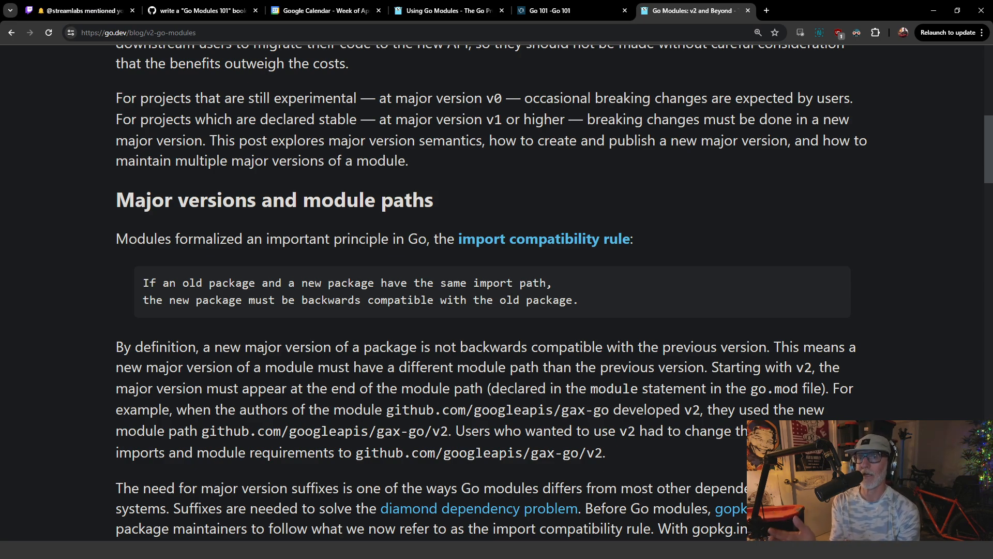
pyautogui.click(70, 10)
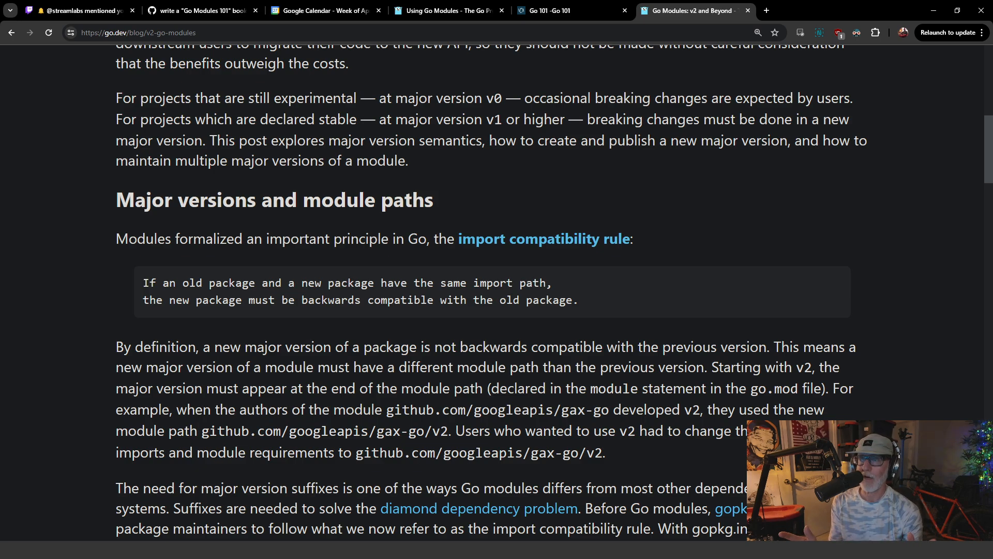
pyautogui.click(73, 10)
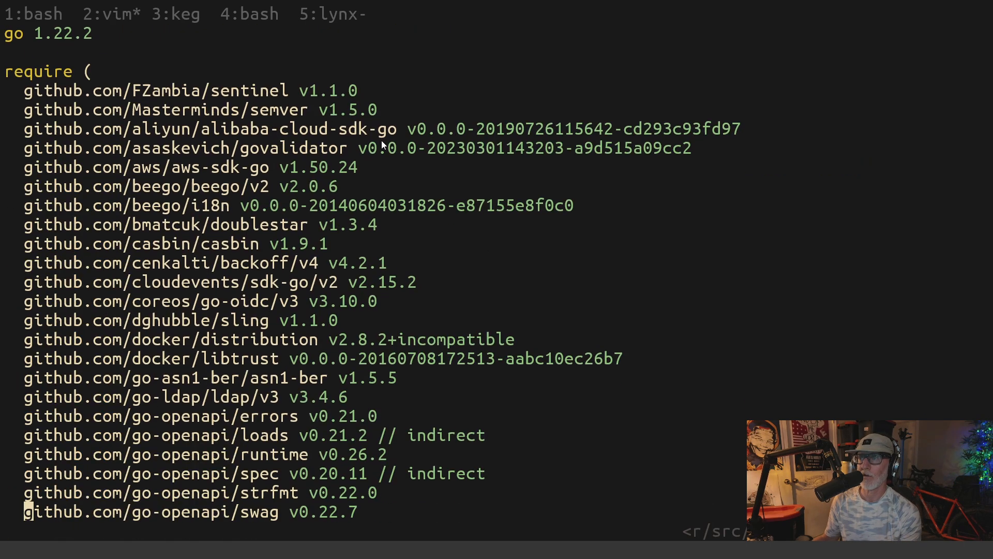
pyautogui.moveTo(600, 212)
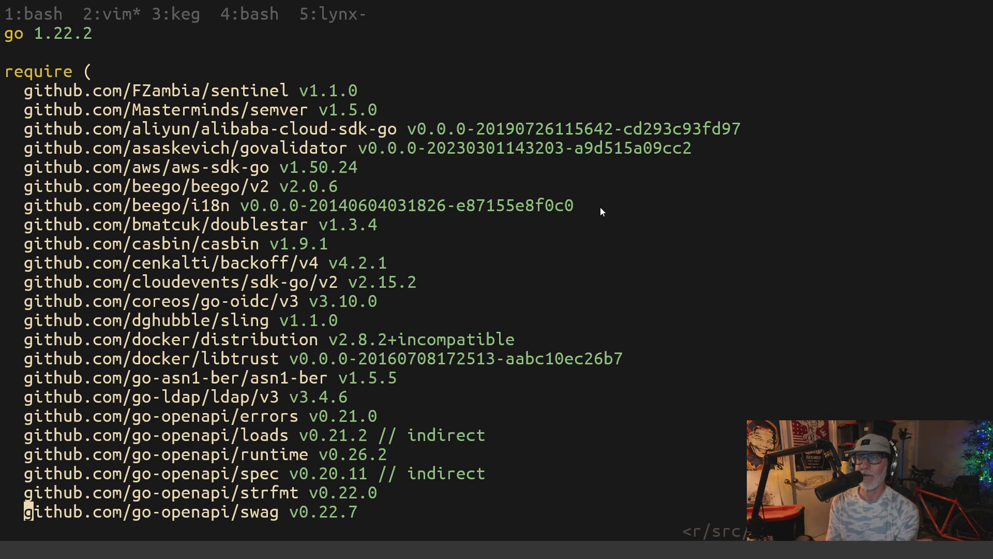
pyautogui.moveTo(328, 419)
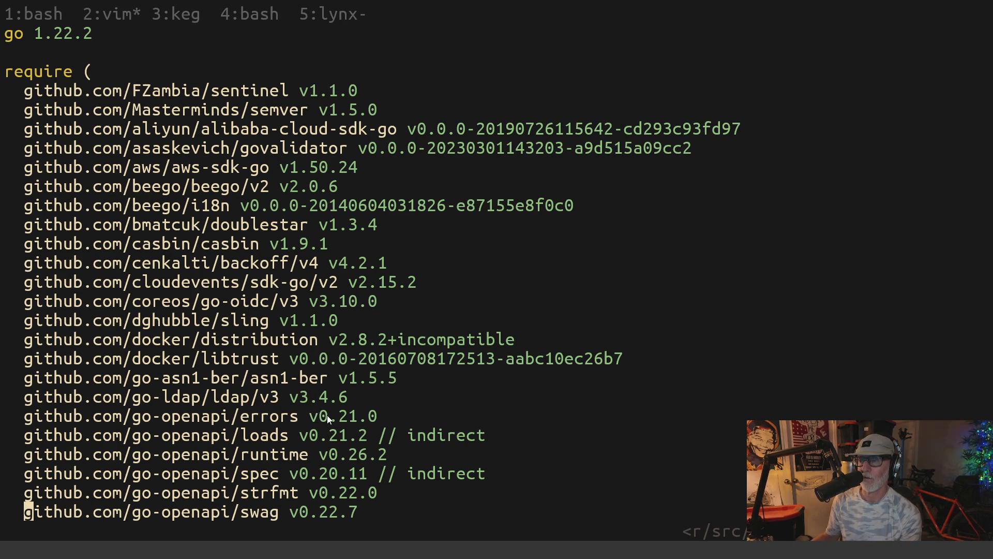
# Mark the go-openapi/errors v0.21.0 dependency line in harbor's go.mod.
pyautogui.doubleClick(203, 416)
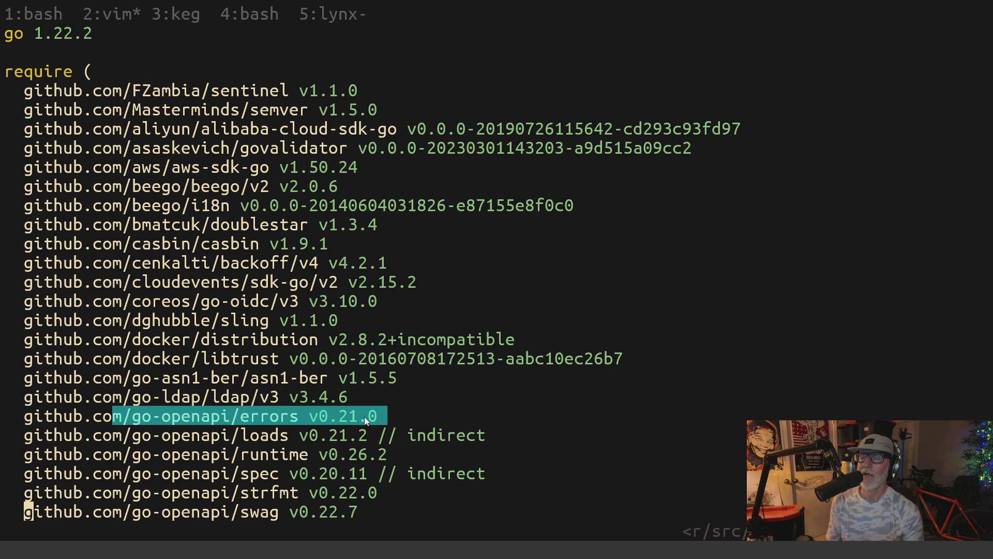
pyautogui.moveTo(254, 405)
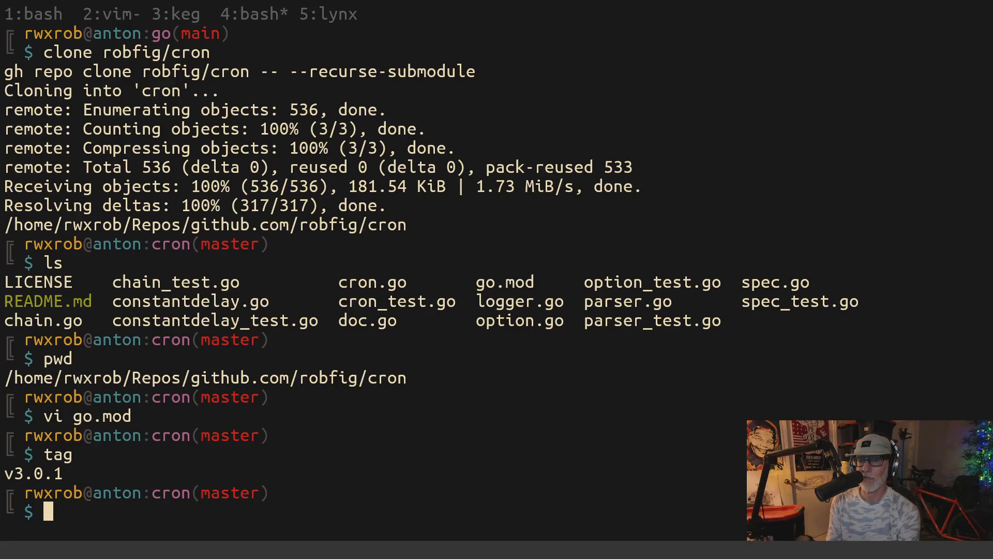
pyautogui.moveTo(152, 378)
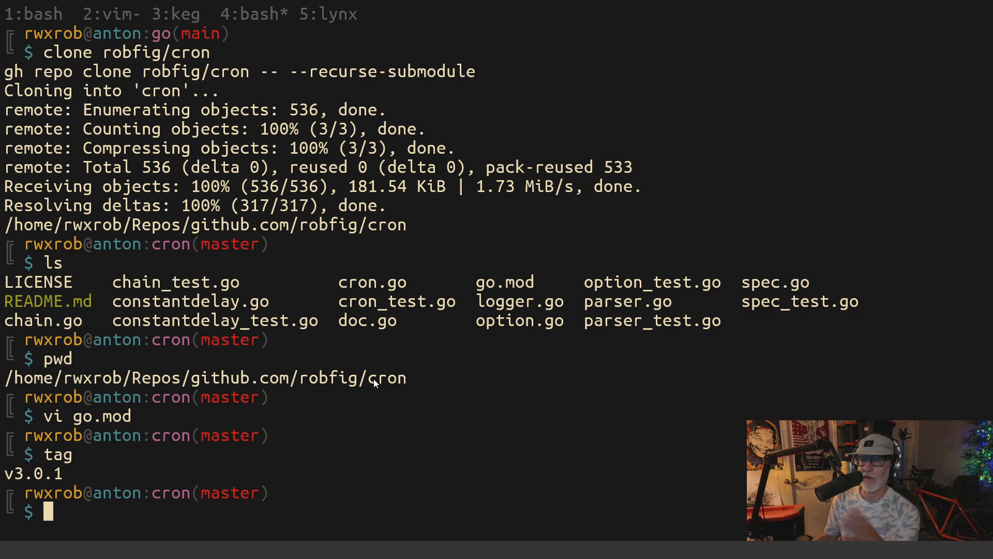
pyautogui.moveTo(167, 486)
pyautogui.write('pwd')
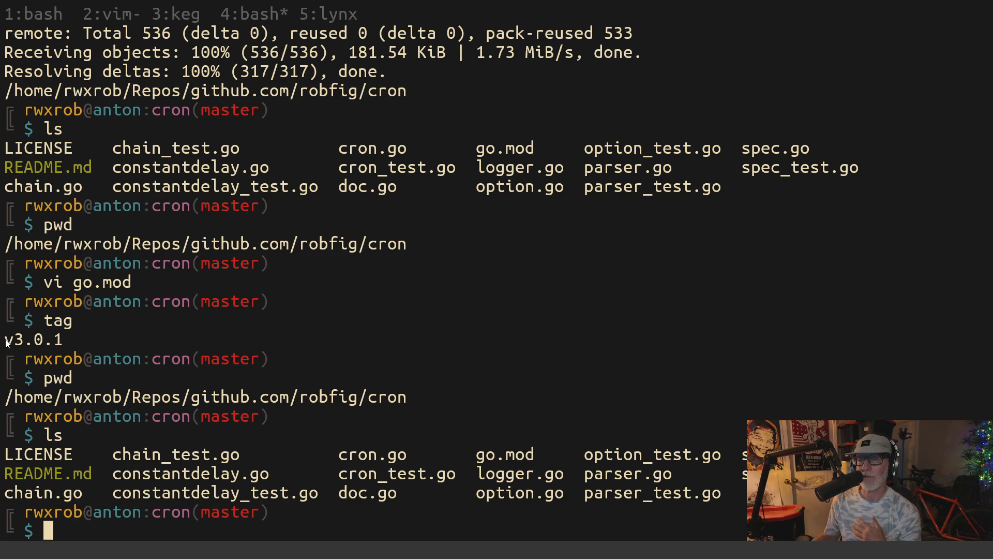
# Highlight the v3.0.1 tag output and open robfig/cron's go.mod in vim.
pyautogui.doubleClick(35, 339)
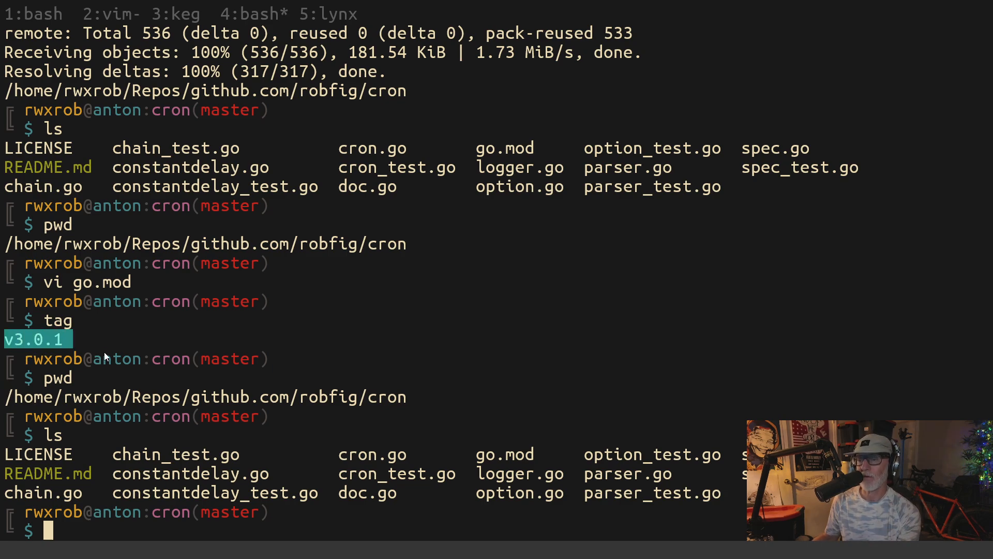
pyautogui.write('vi go.mod')
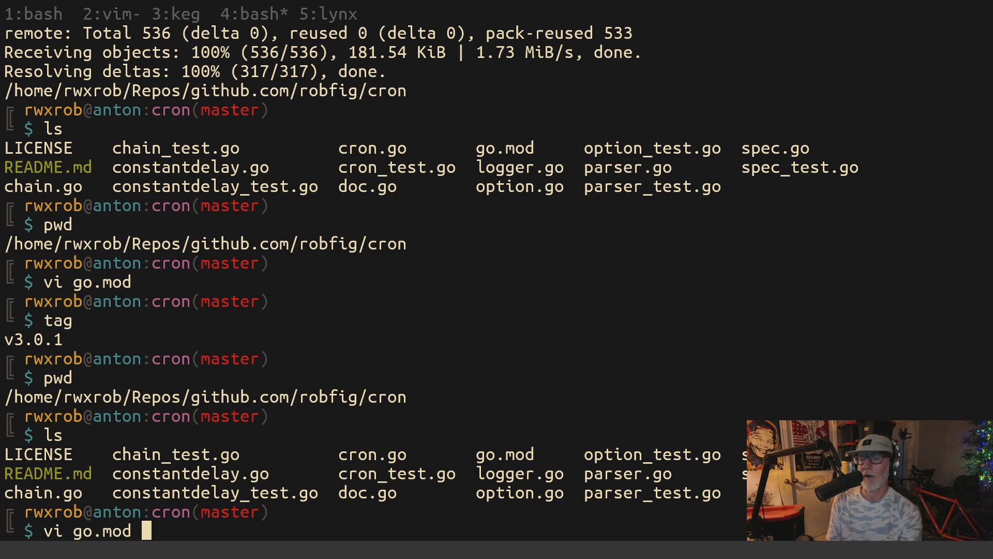
pyautogui.press('Return')
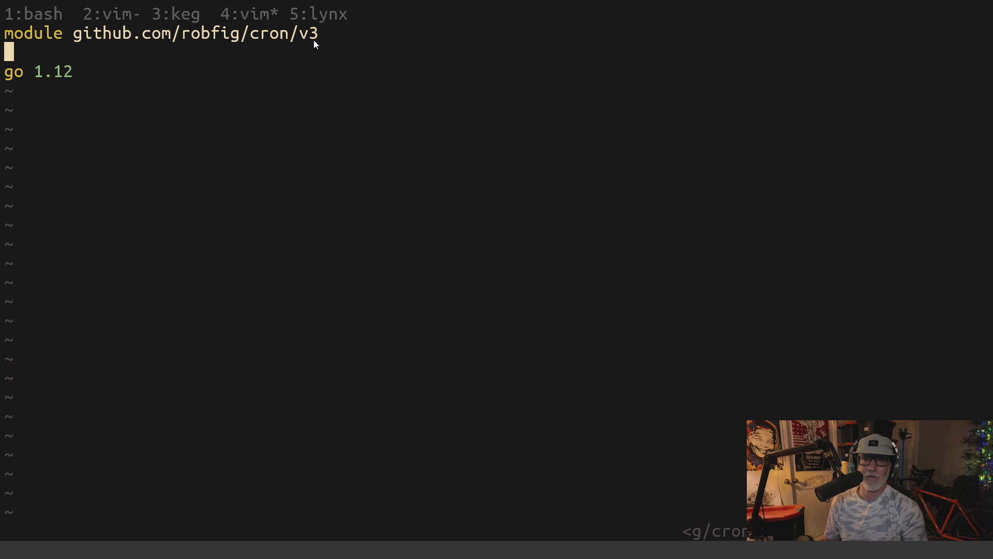
pyautogui.moveTo(187, 42)
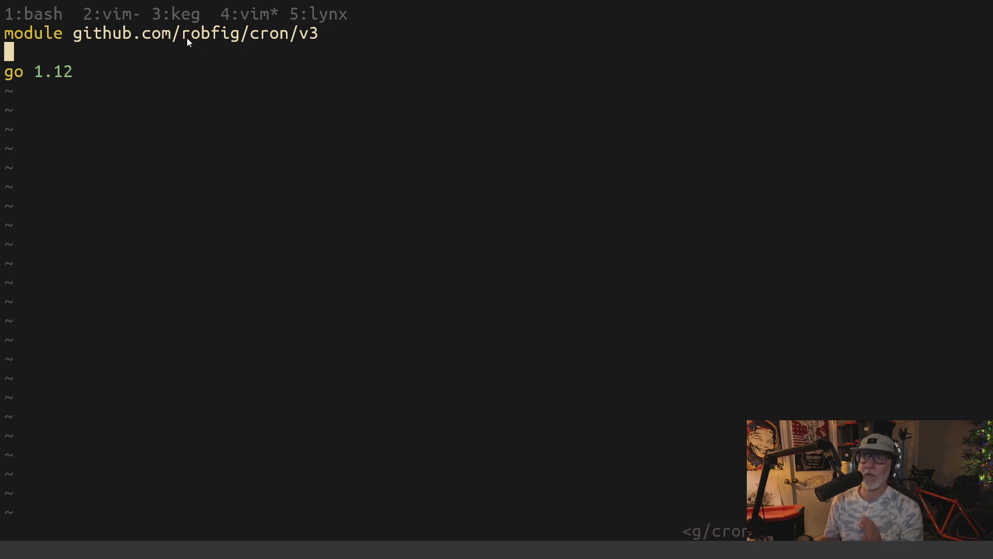